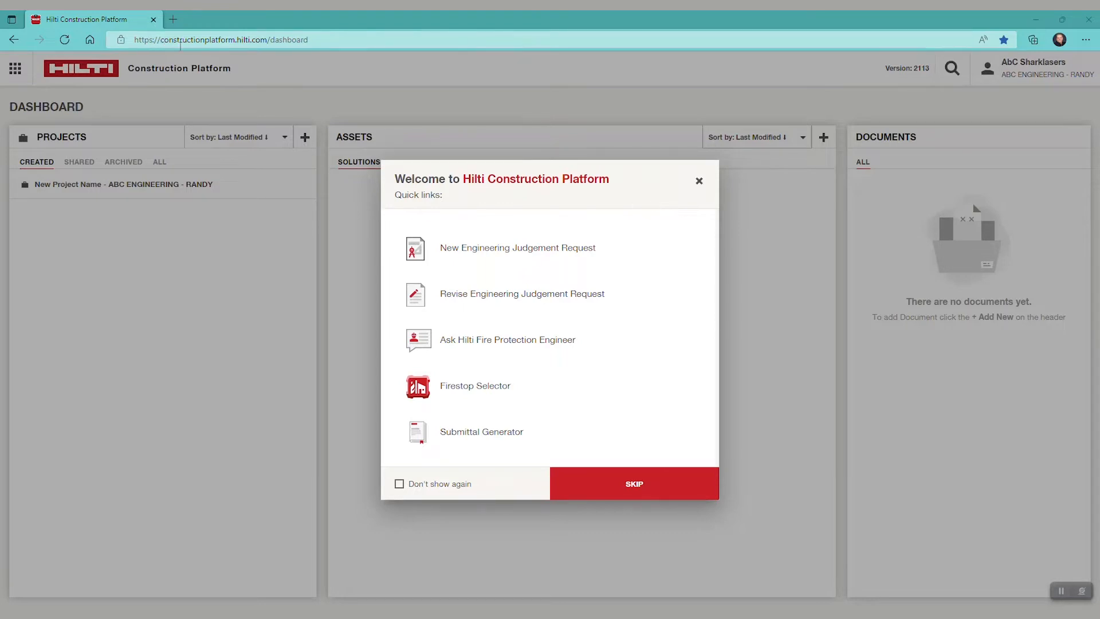
pyautogui.moveTo(560, 260)
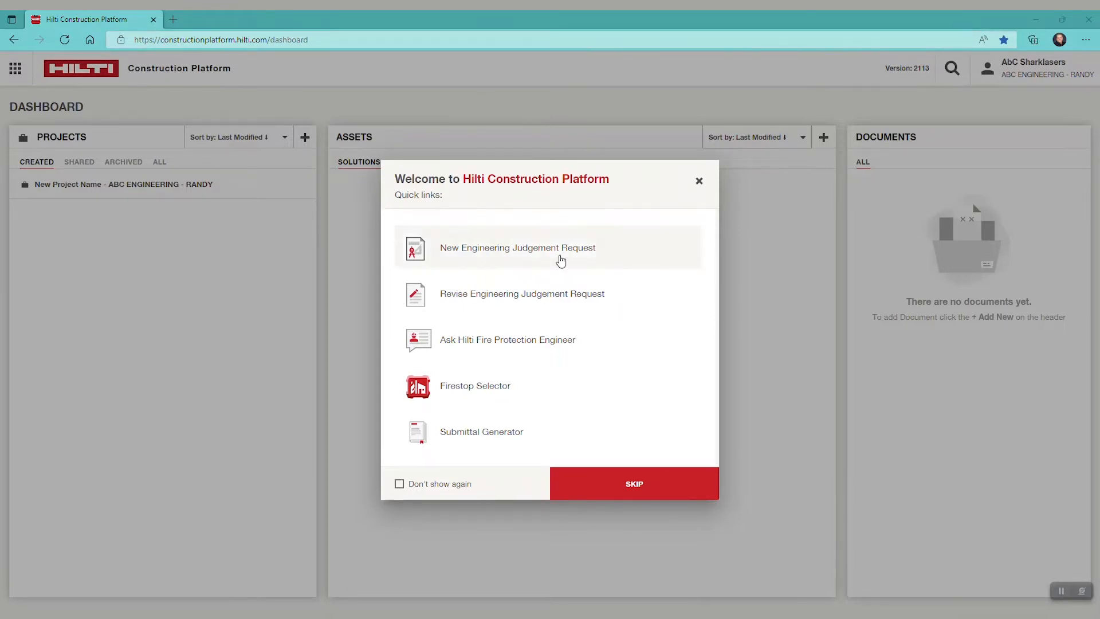
# Start a new engineering judgement request from the Welcome dialog's quick links.
pyautogui.click(632, 483)
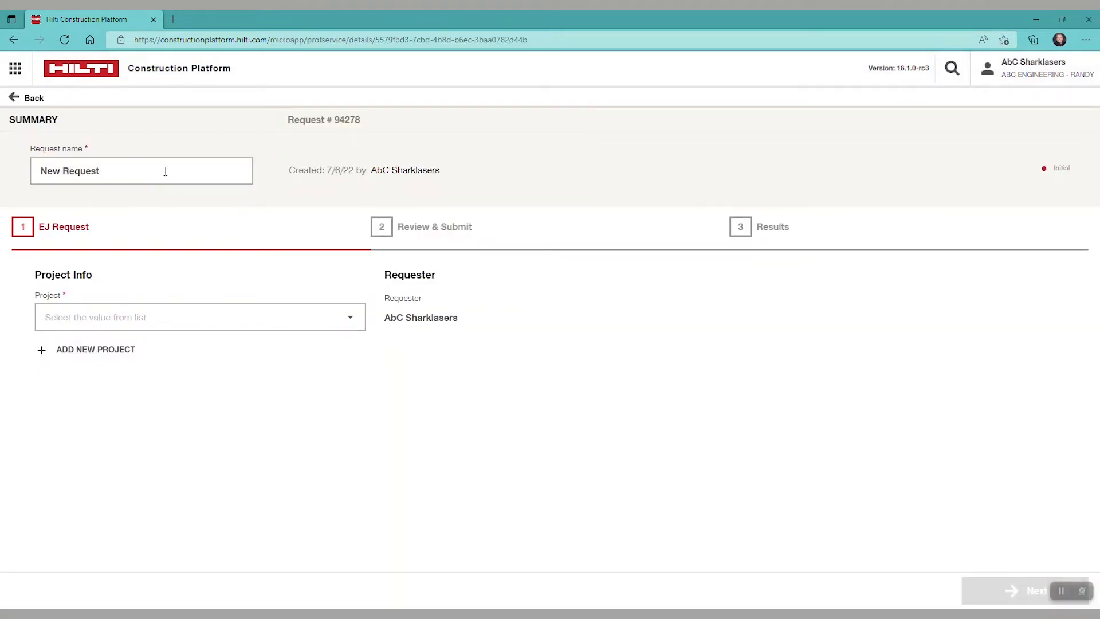
# Append 'Name' so the request reads 'New Request Name'.
pyautogui.write('Name')
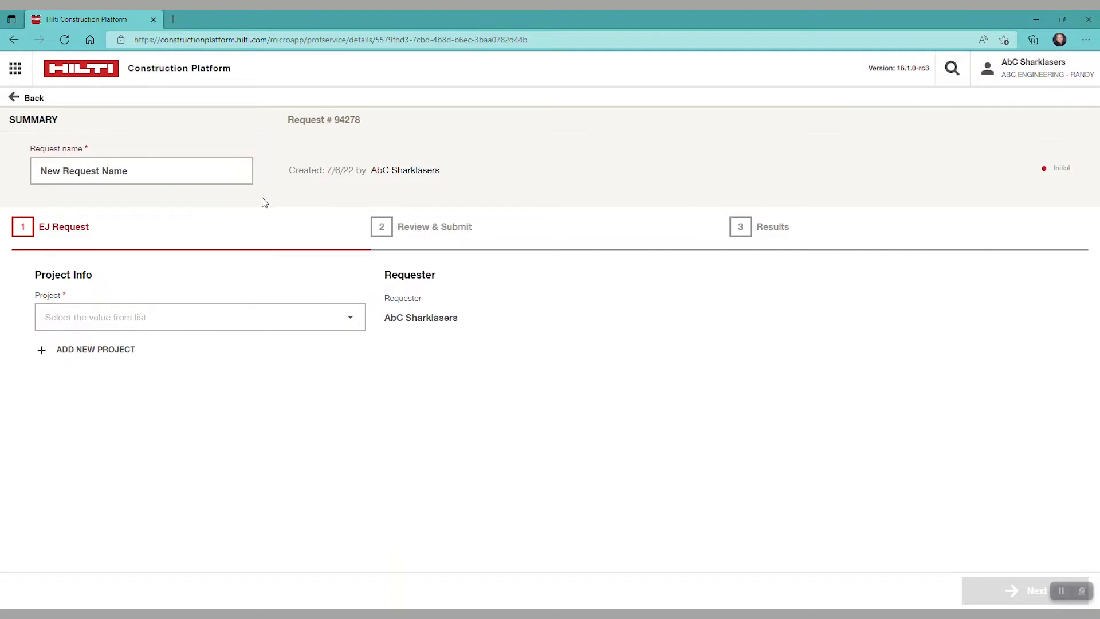
pyautogui.moveTo(237, 325)
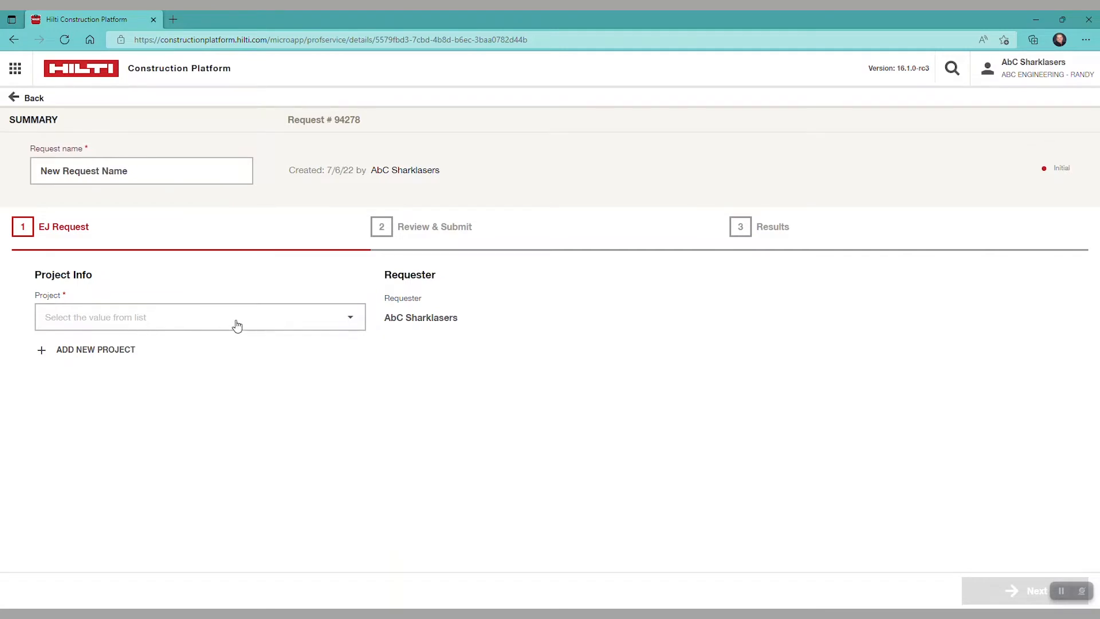
pyautogui.moveTo(356, 325)
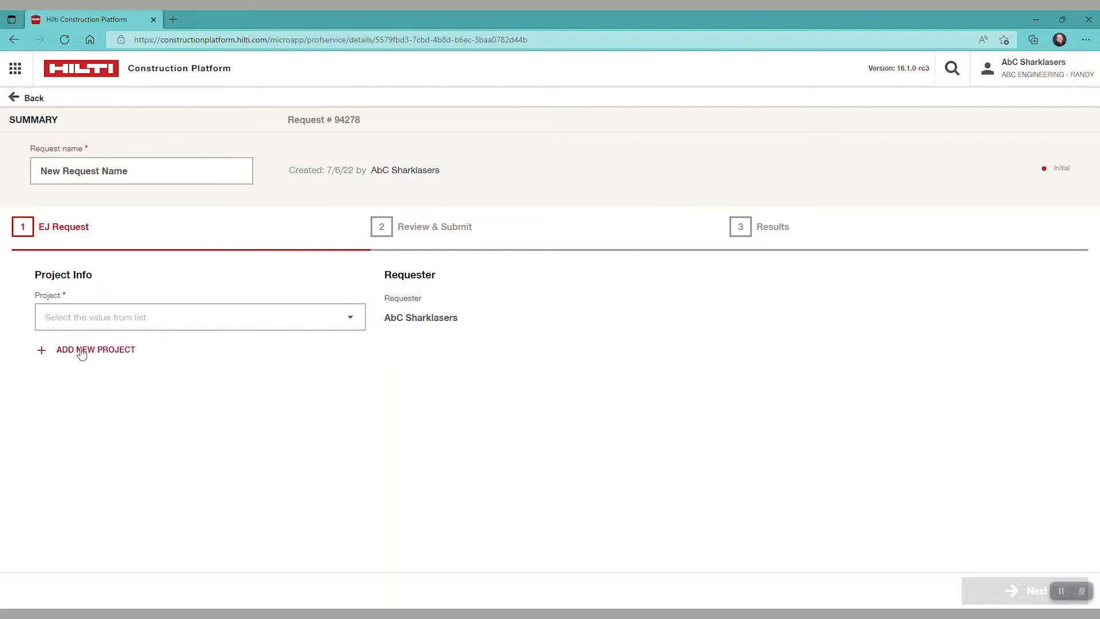
# Add project 'Joint Demo' at 123 Main St., 75070, and save it to the request.
pyautogui.click(95, 349)
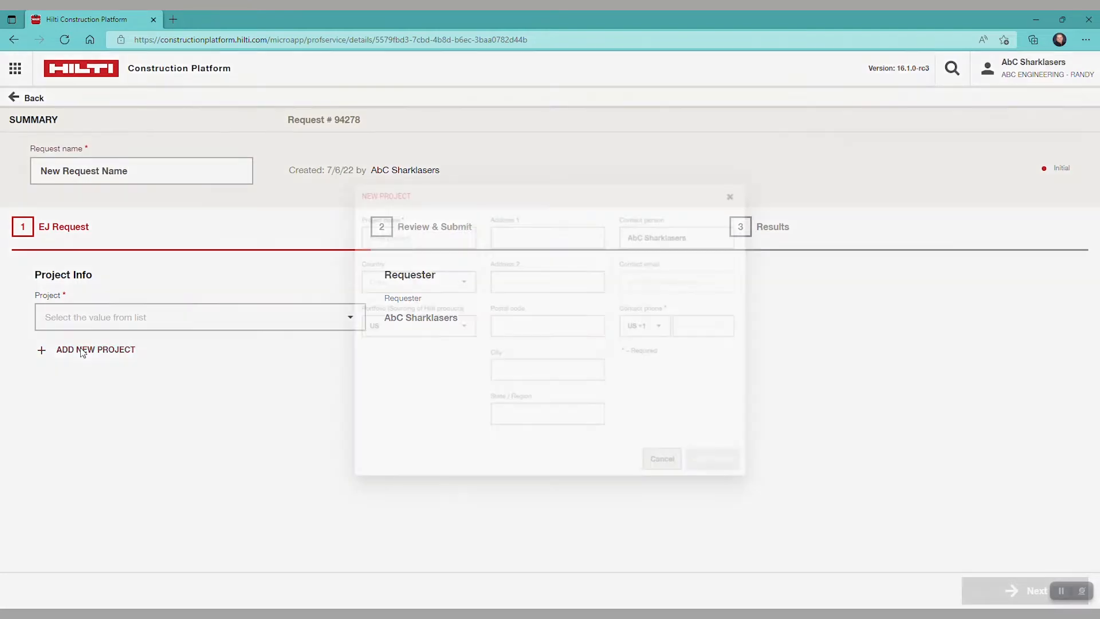
pyautogui.write('Jo')
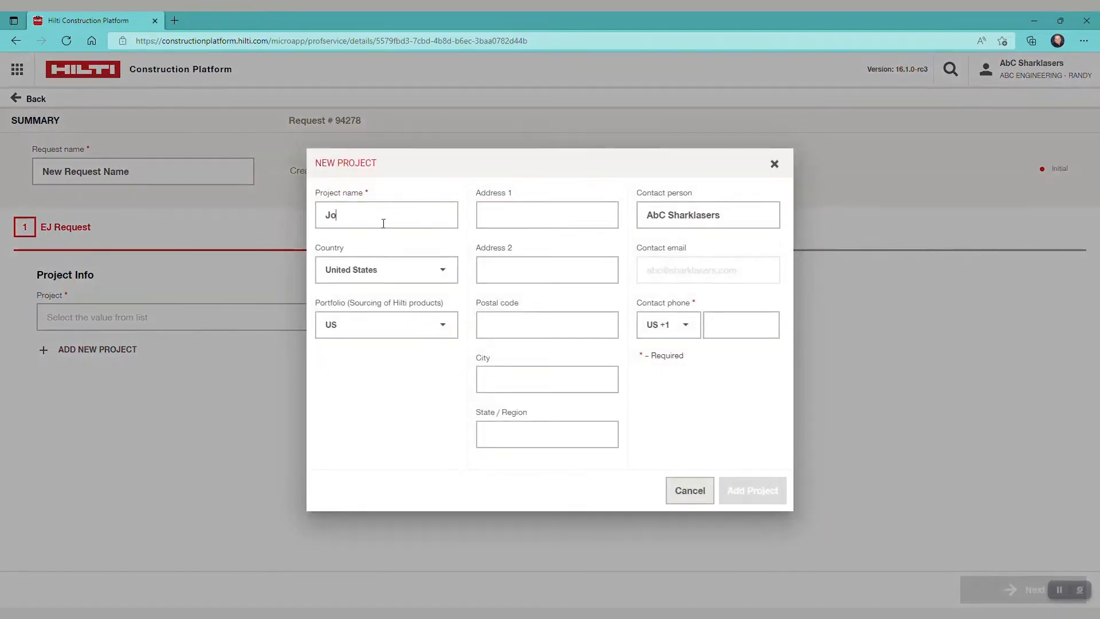
pyautogui.write('123')
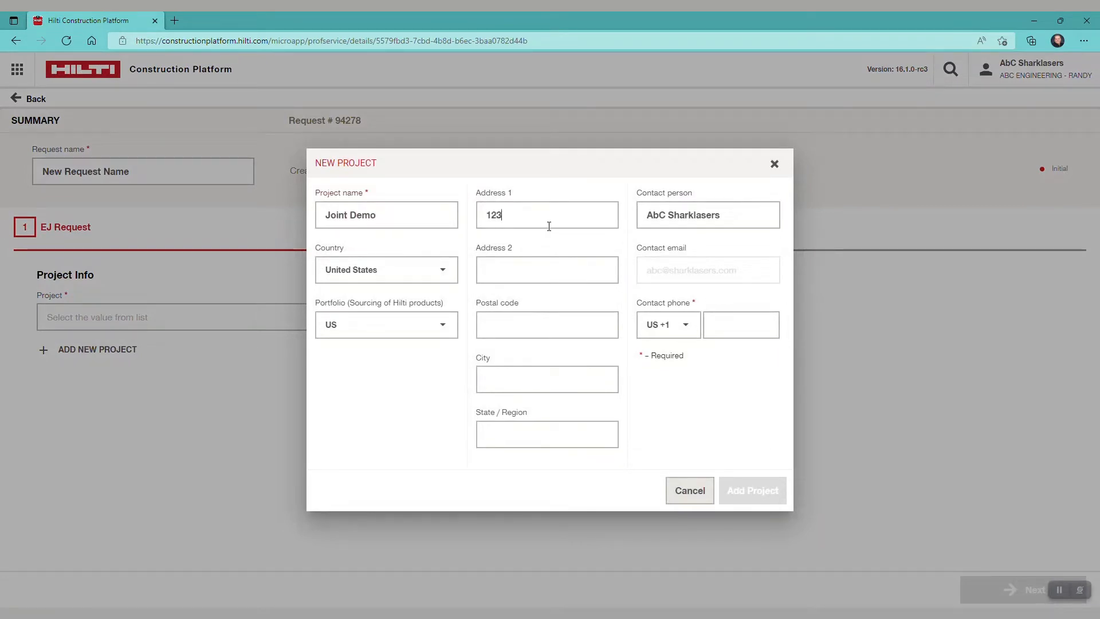
pyautogui.write('Main St.')
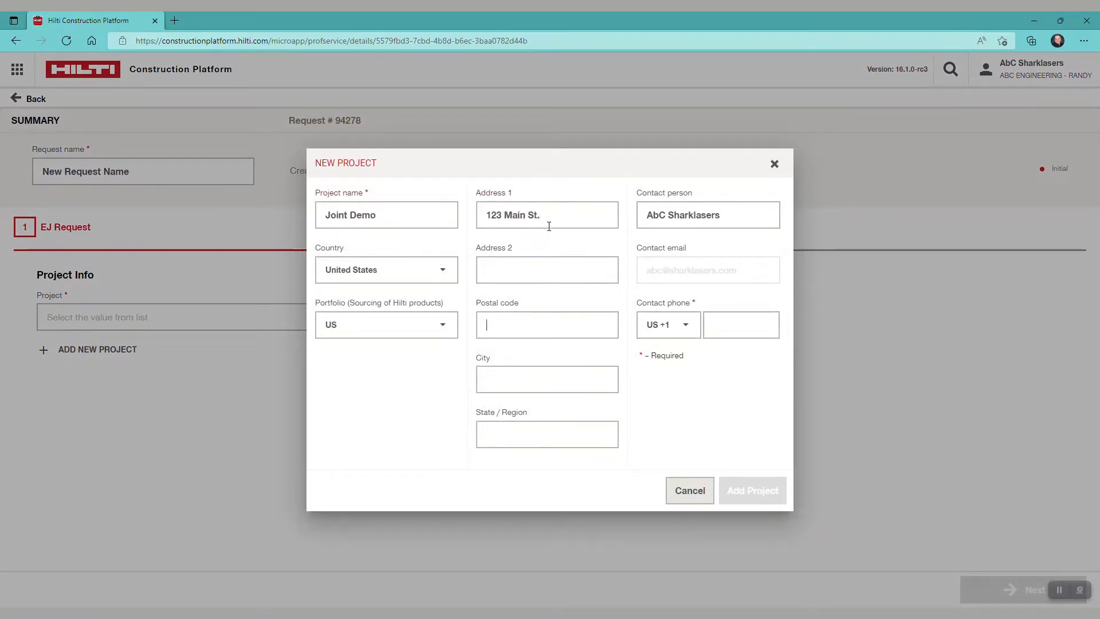
pyautogui.write('75070')
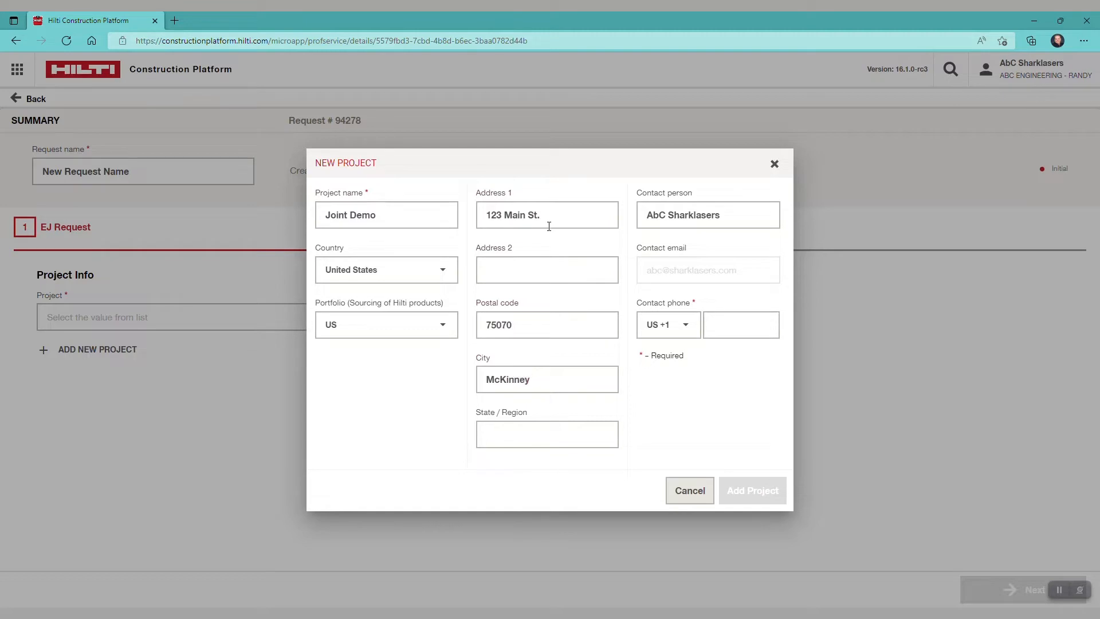
pyautogui.write('4691234567')
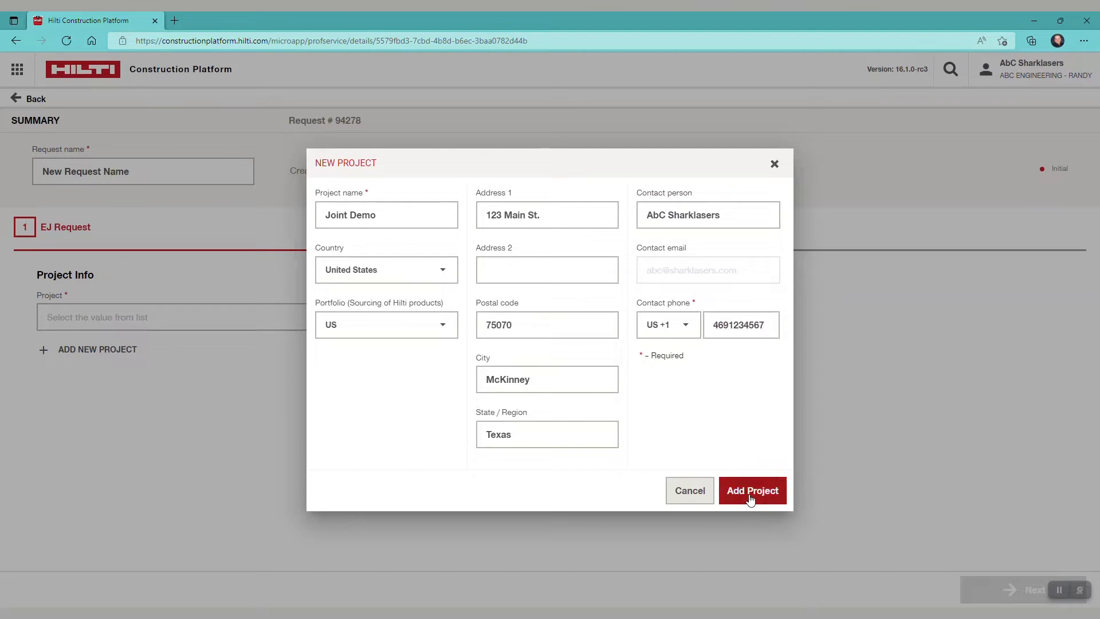
pyautogui.click(752, 490)
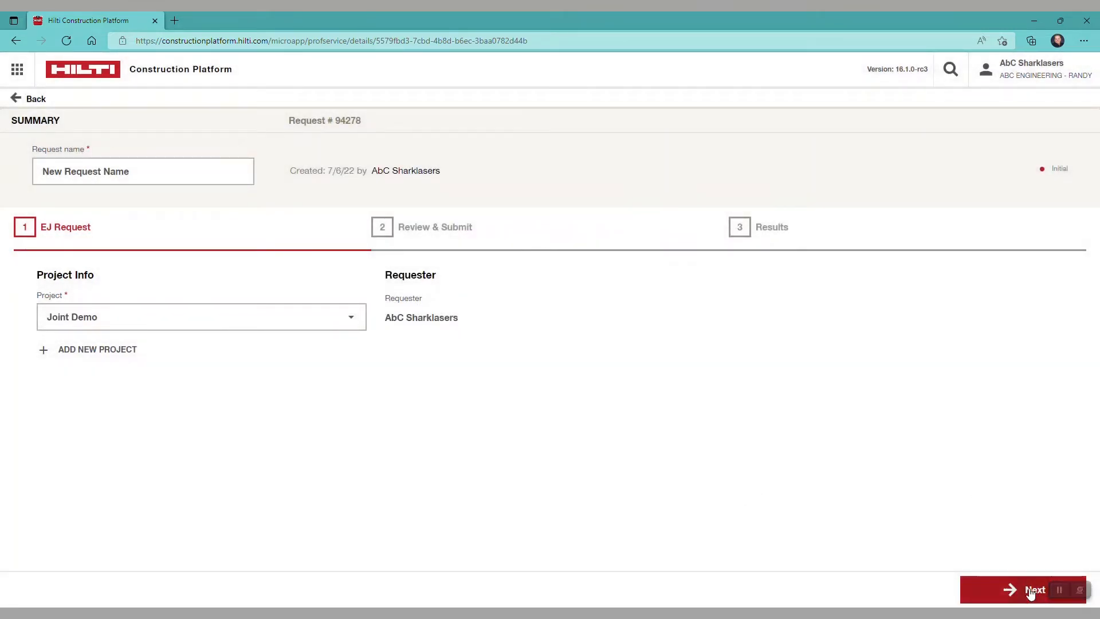
# On the application details, choose Joint application type with a 2 Hours F-rating.
pyautogui.click(1031, 589)
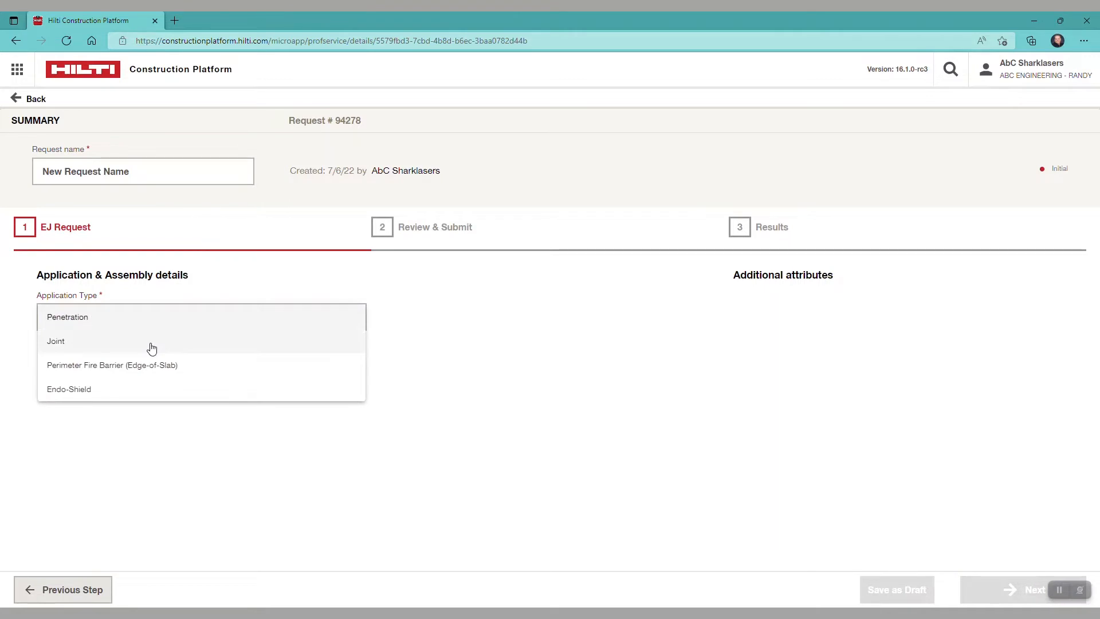
pyautogui.click(56, 341)
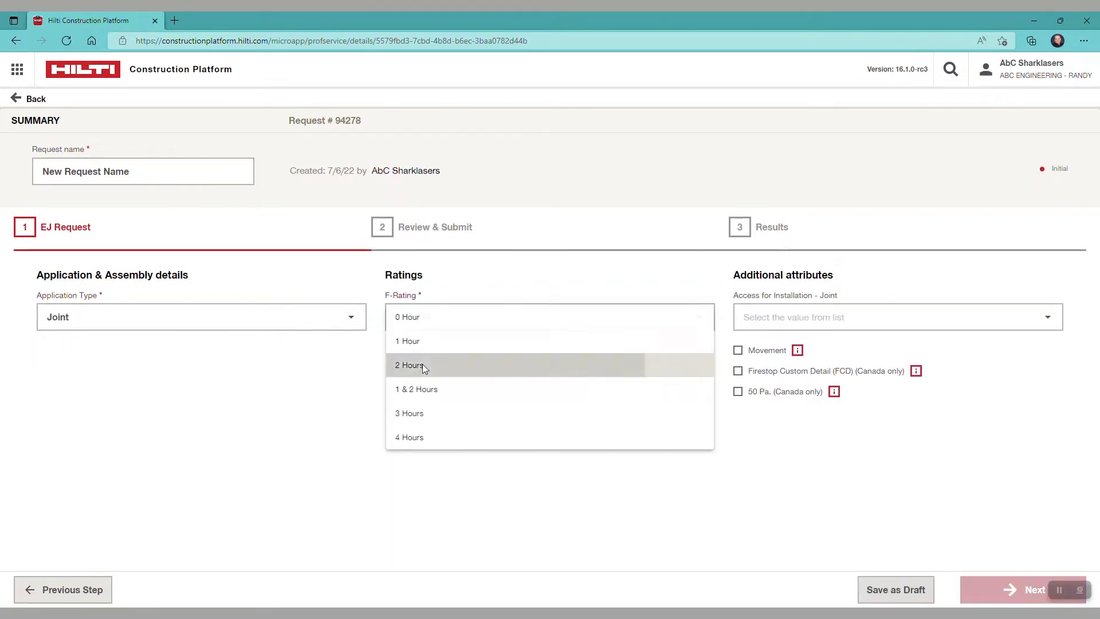
pyautogui.click(409, 365)
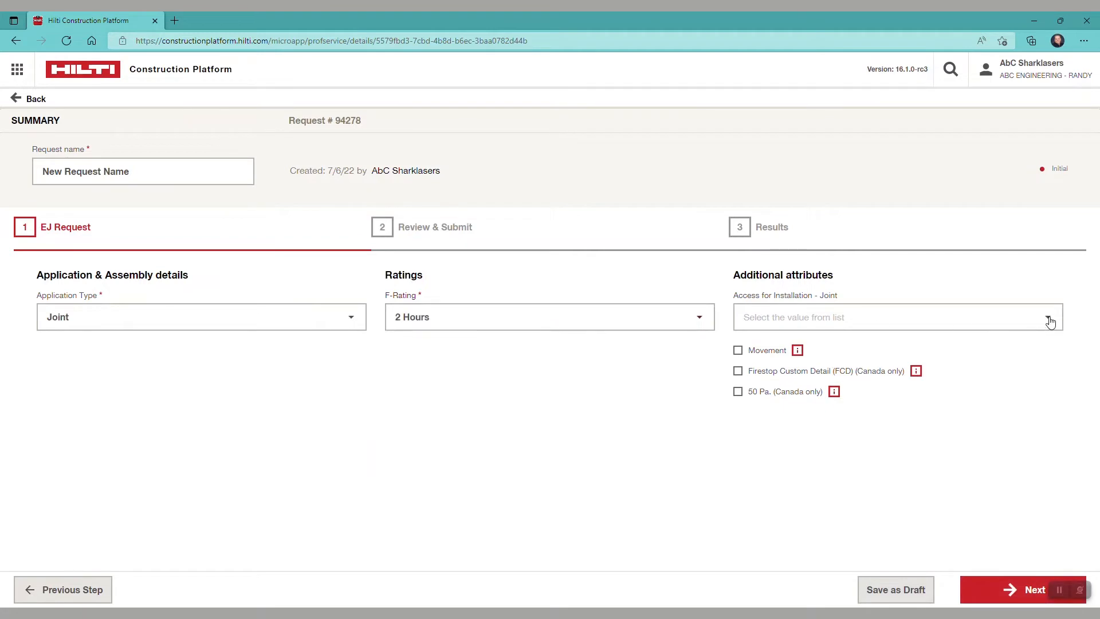
pyautogui.click(895, 316)
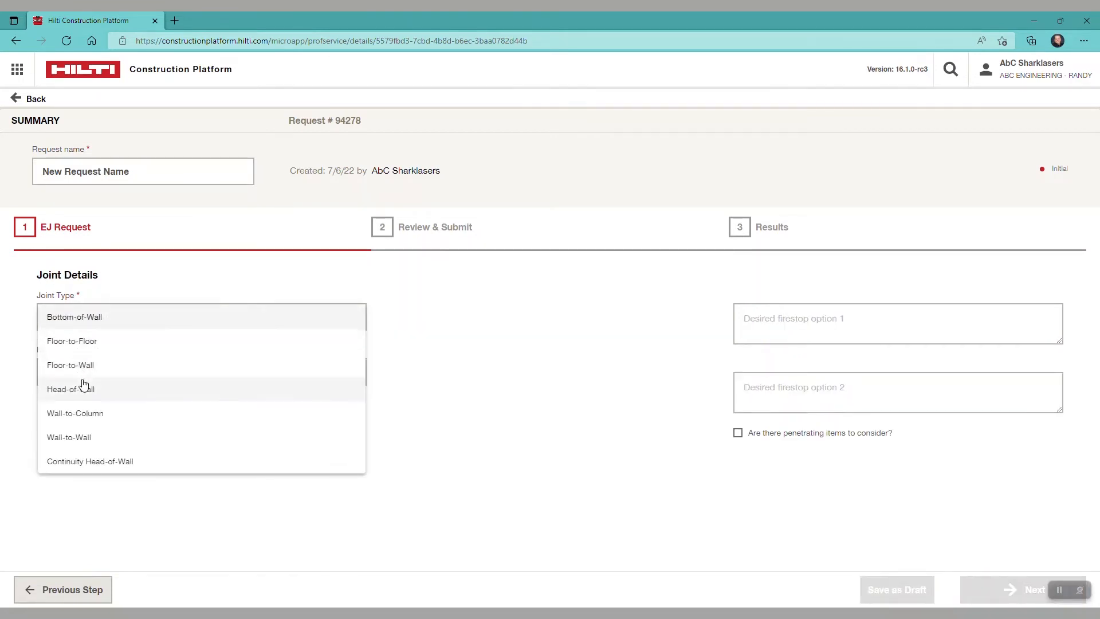
# Set Head-of-Wall joint on Concrete Floor with 6 in. thickness and 2 in. width.
pyautogui.click(70, 389)
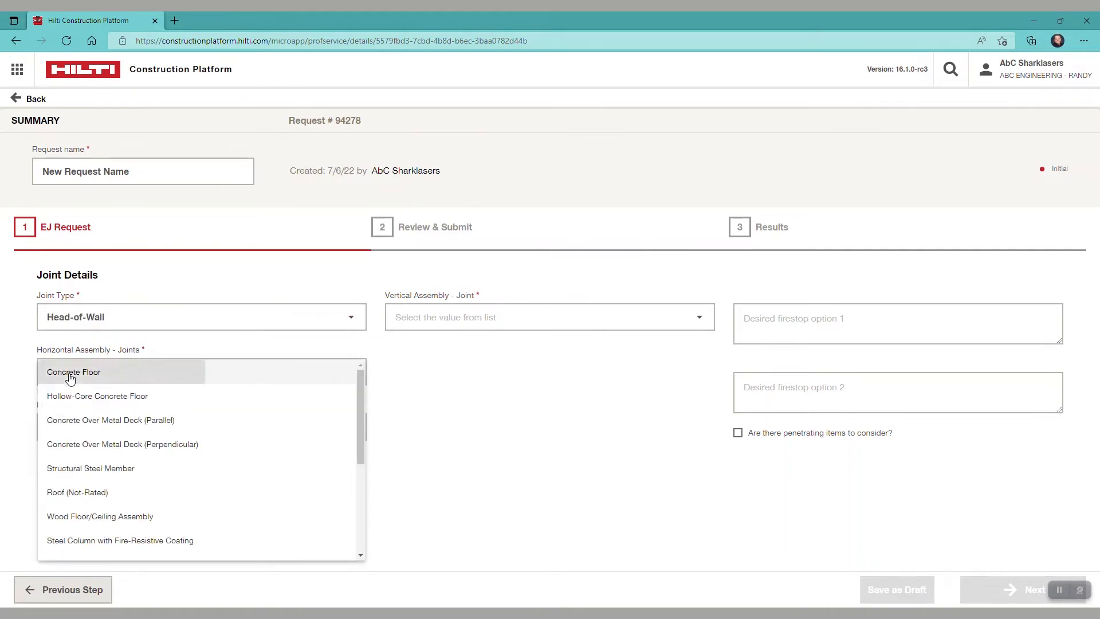
pyautogui.click(74, 371)
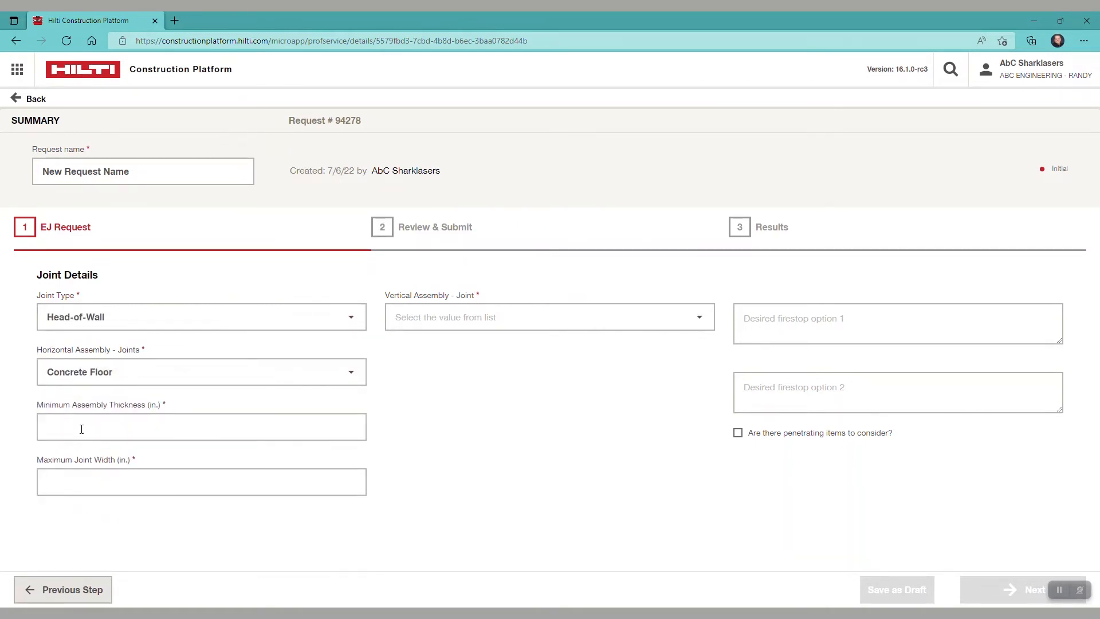
pyautogui.write('6')
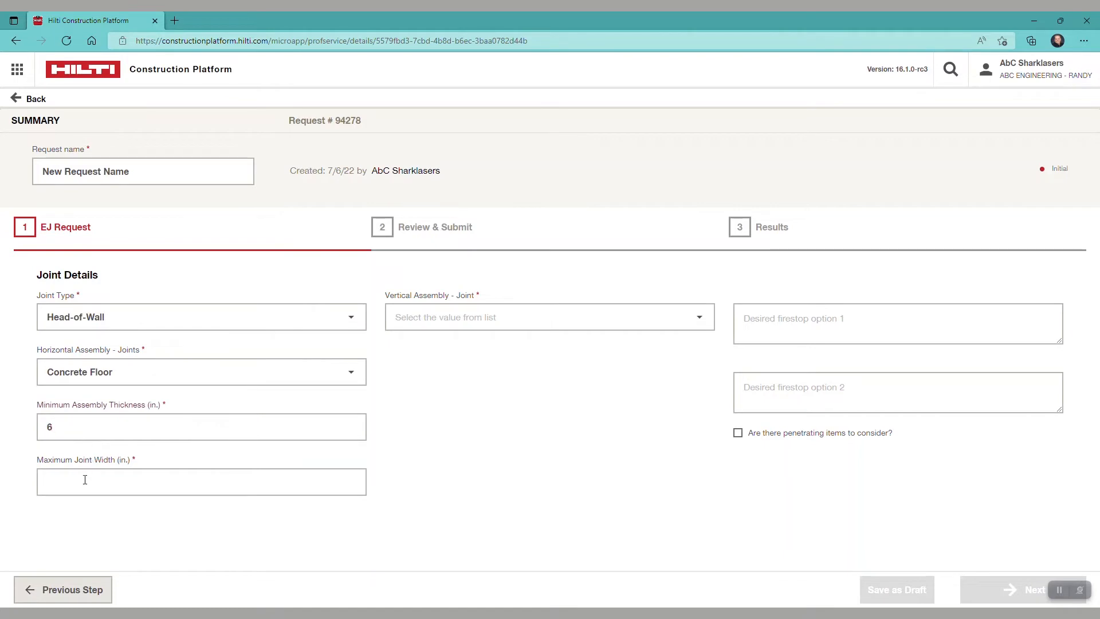
pyautogui.write('2')
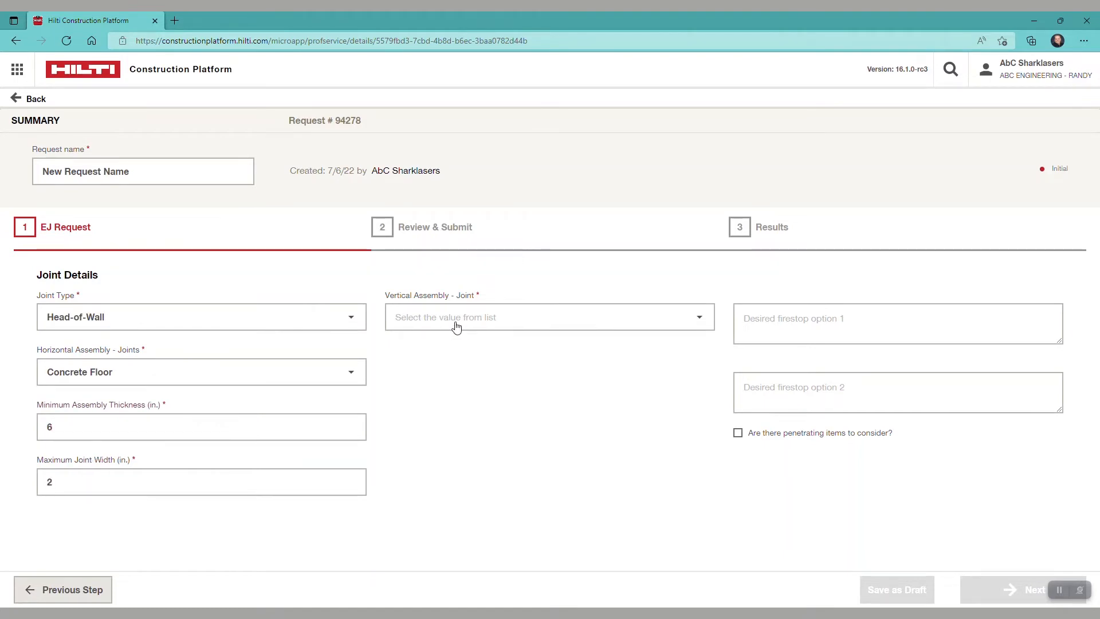
# Choose Gypsum Wall vertical assembly, enter stud width, mineral wool and spray firestop.
pyautogui.click(550, 316)
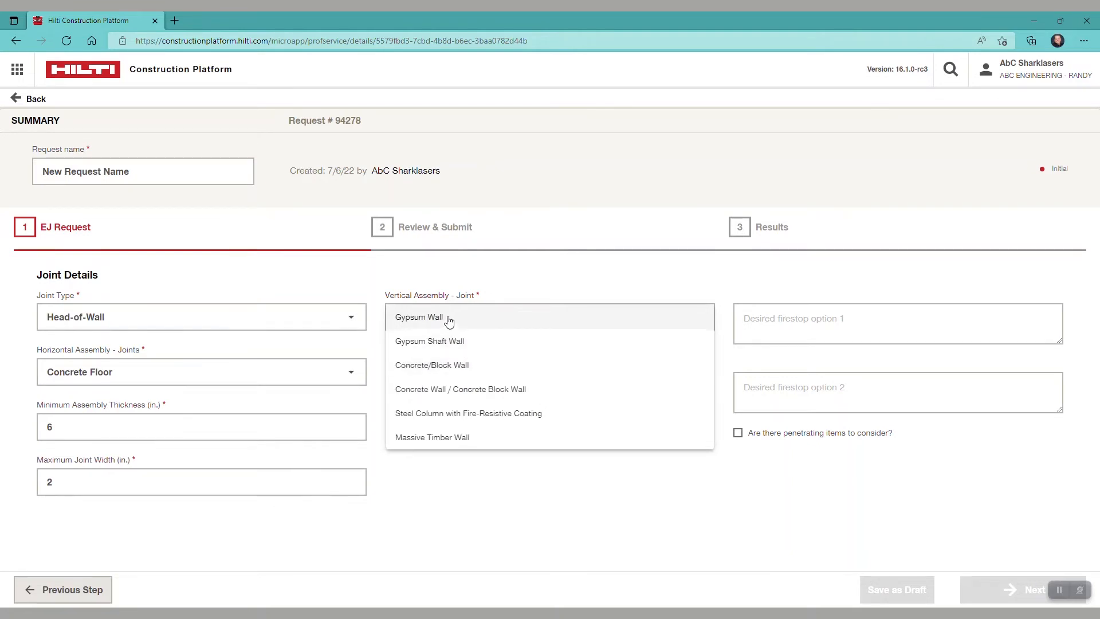
pyautogui.moveTo(426, 319)
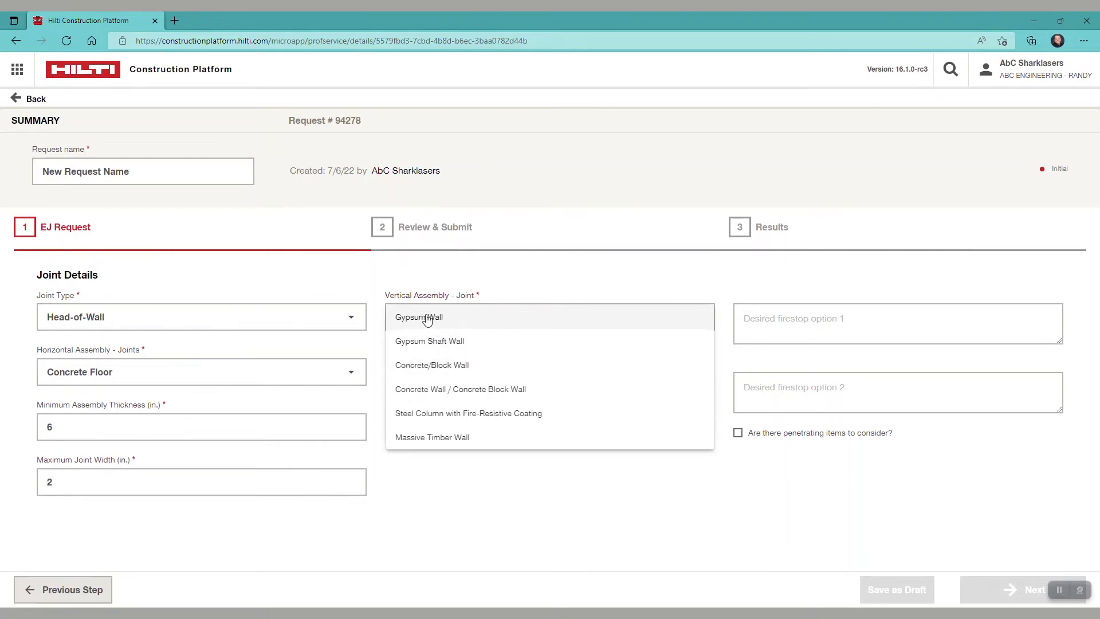
pyautogui.click(419, 316)
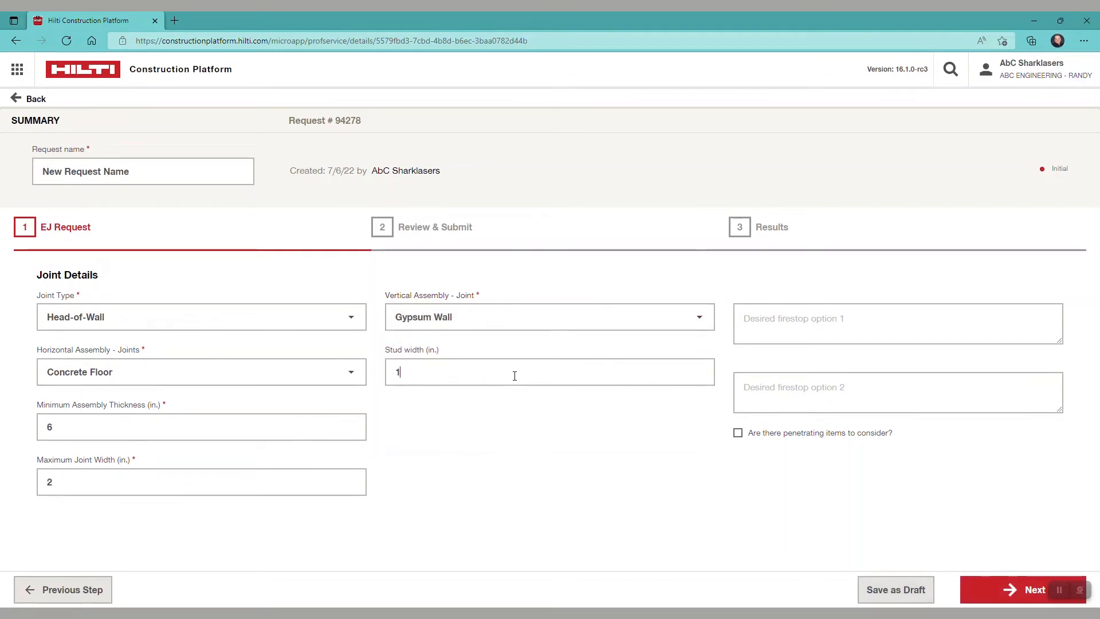
pyautogui.write('6')
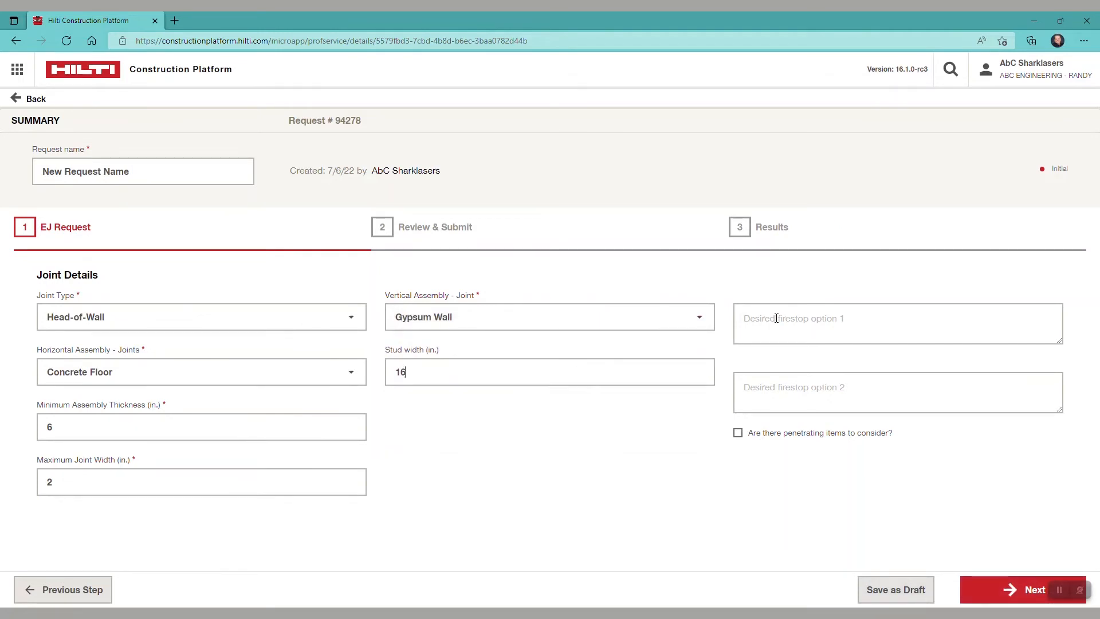
pyautogui.write('Mineral wool')
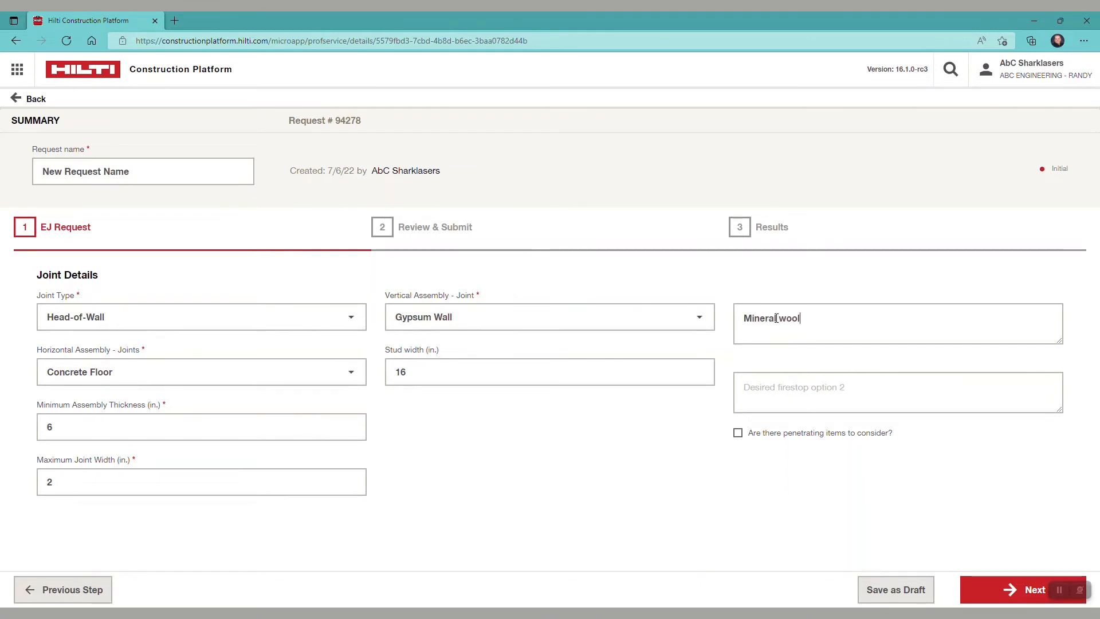
pyautogui.write('and spray')
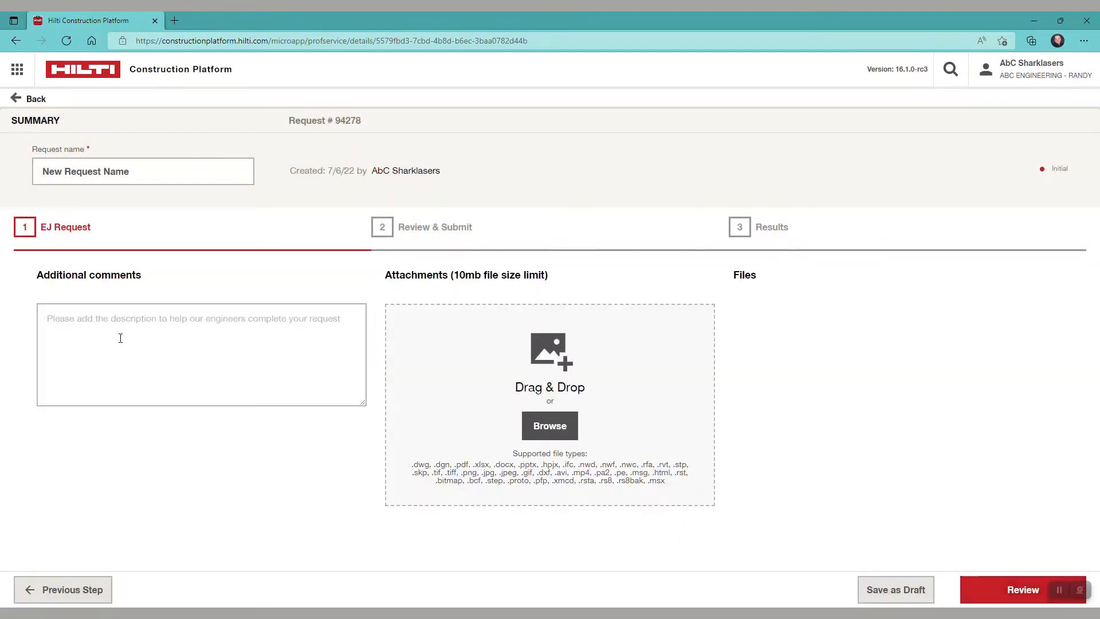
# Enter the comment 'add more' and proceed to the Review & Submit summary.
pyautogui.write('add')
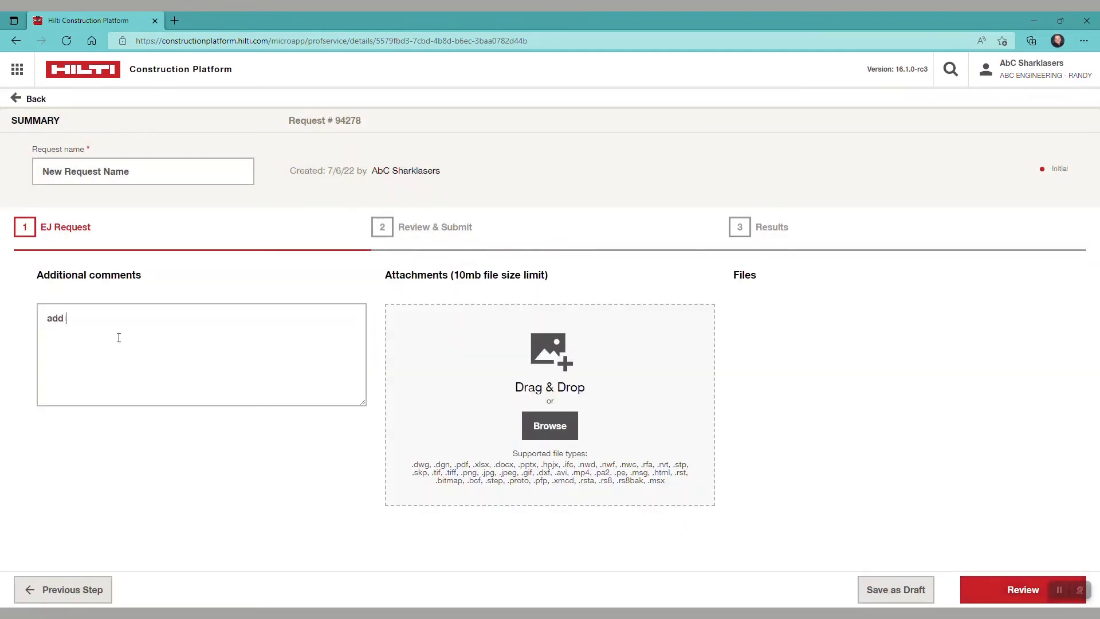
pyautogui.write('more')
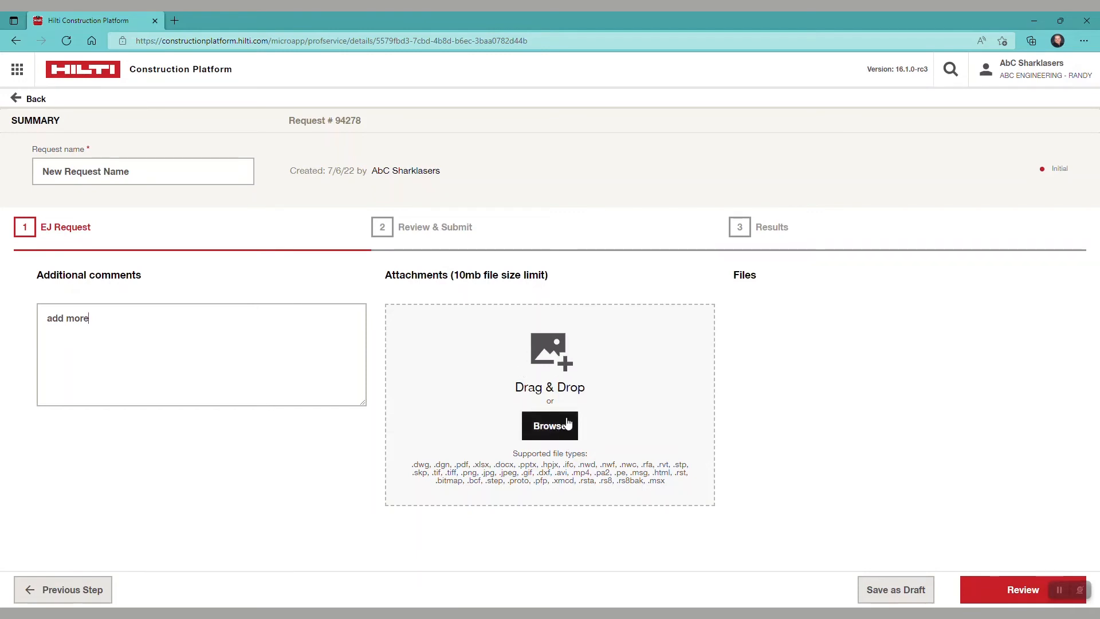
pyautogui.moveTo(1022, 578)
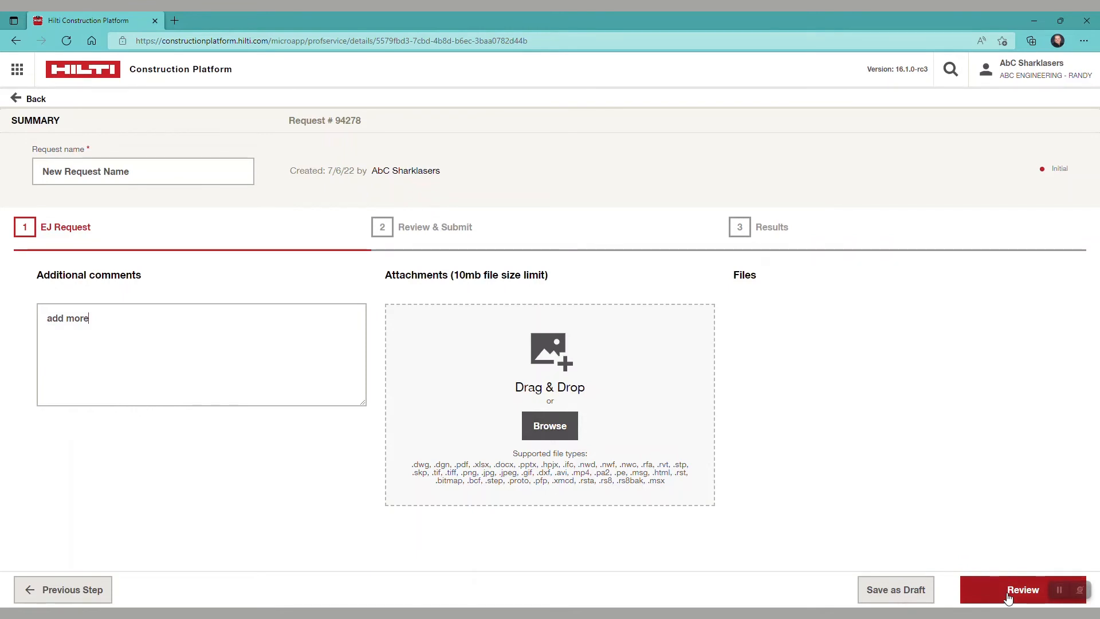
pyautogui.click(1022, 590)
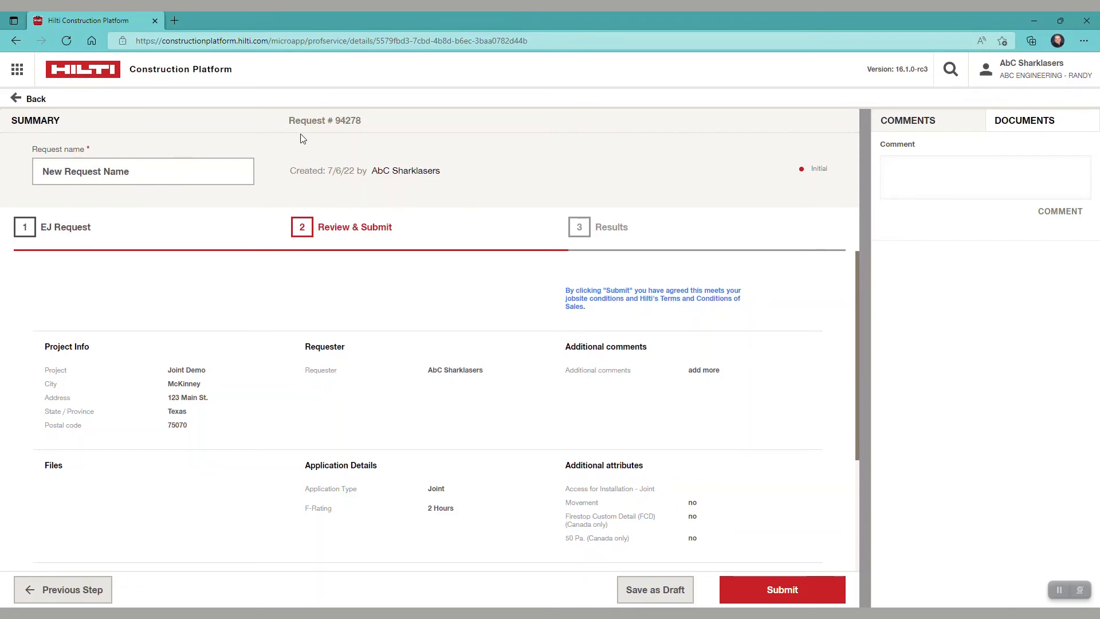
# Check the review summary down to the joint details and submit the request.
pyautogui.scroll(-3)
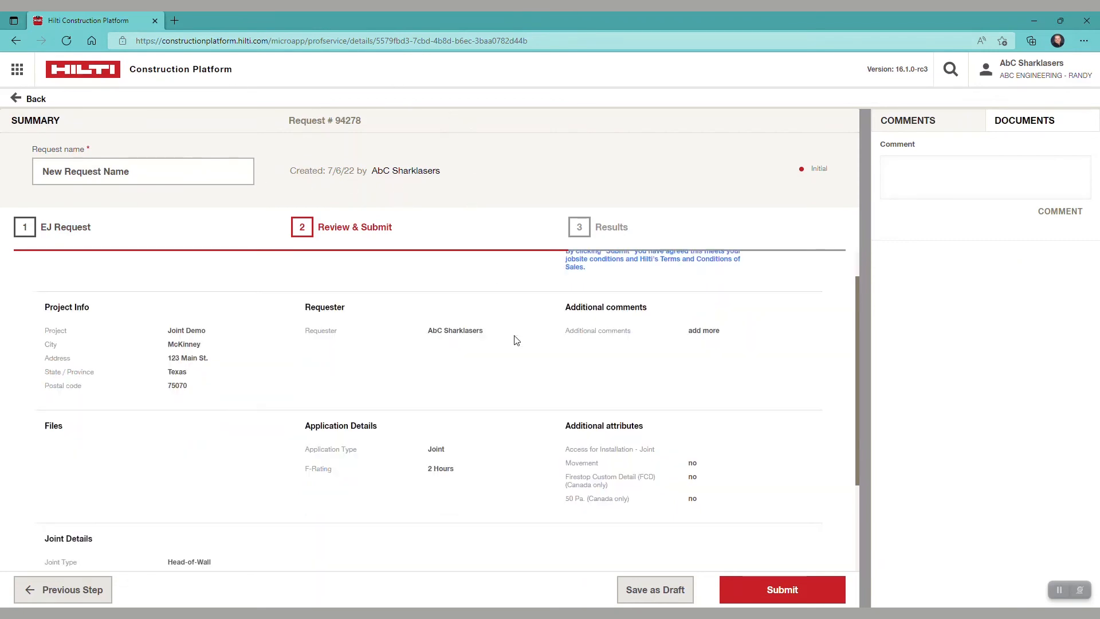
pyautogui.scroll(-3)
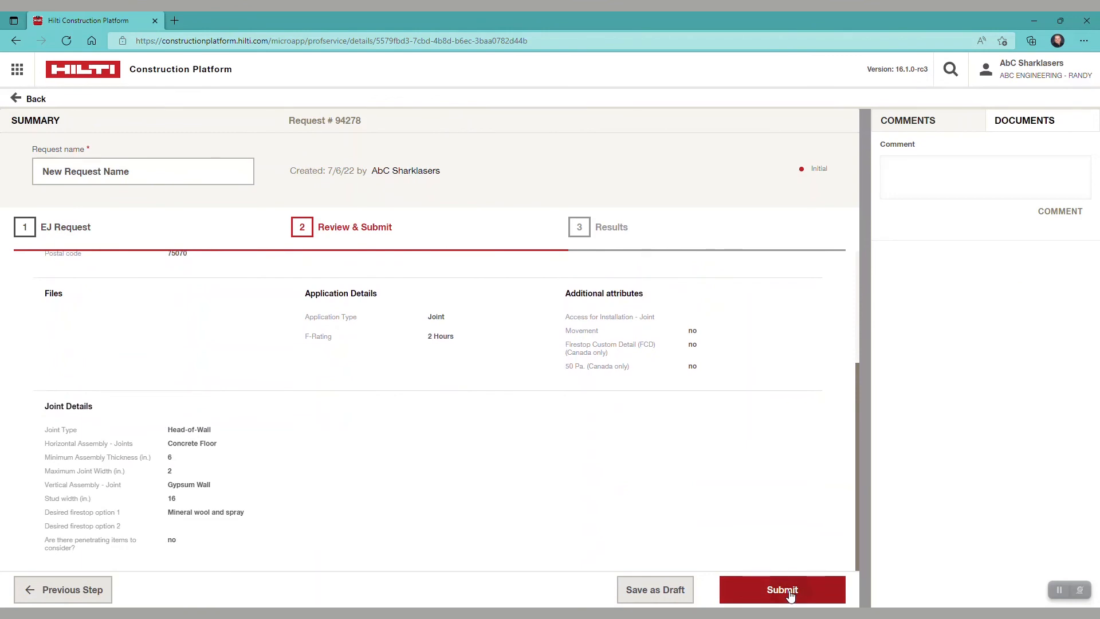
pyautogui.click(781, 589)
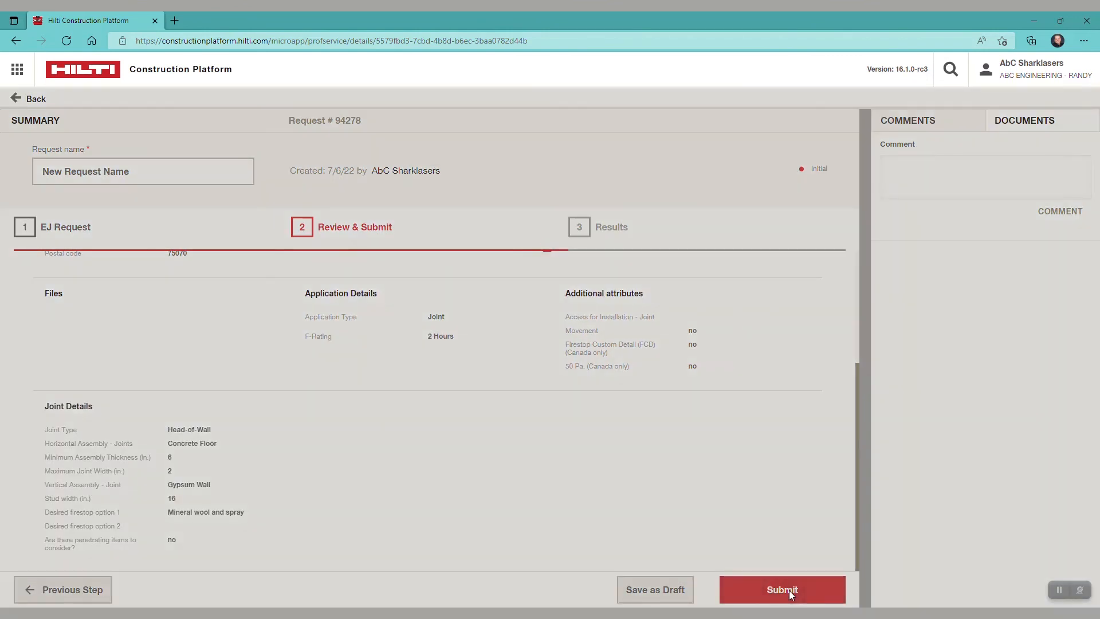
pyautogui.click(780, 588)
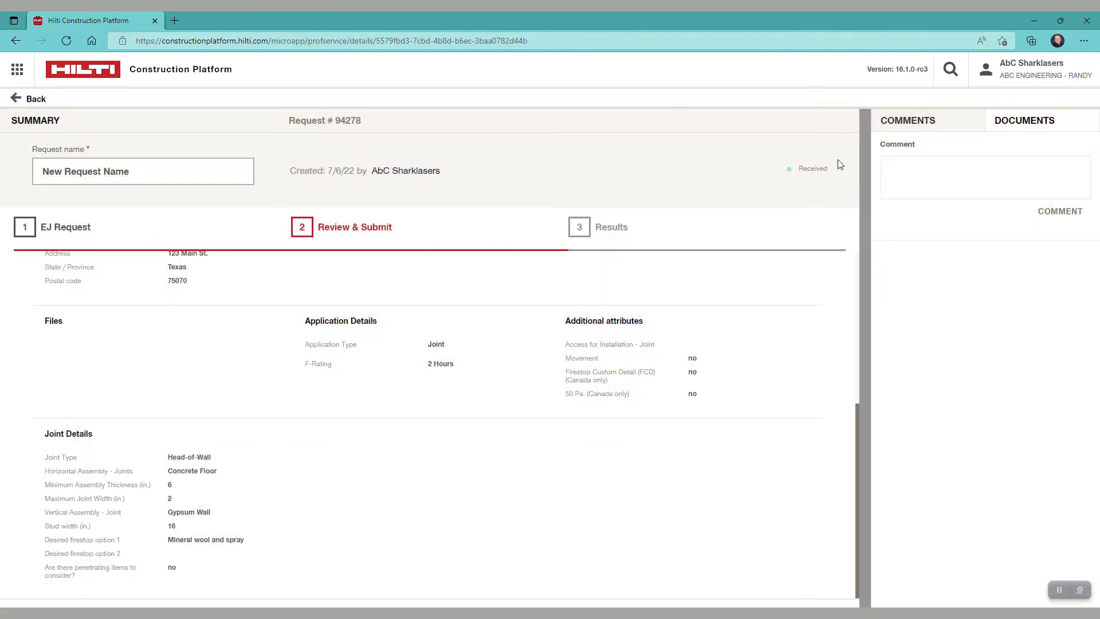
pyautogui.moveTo(819, 184)
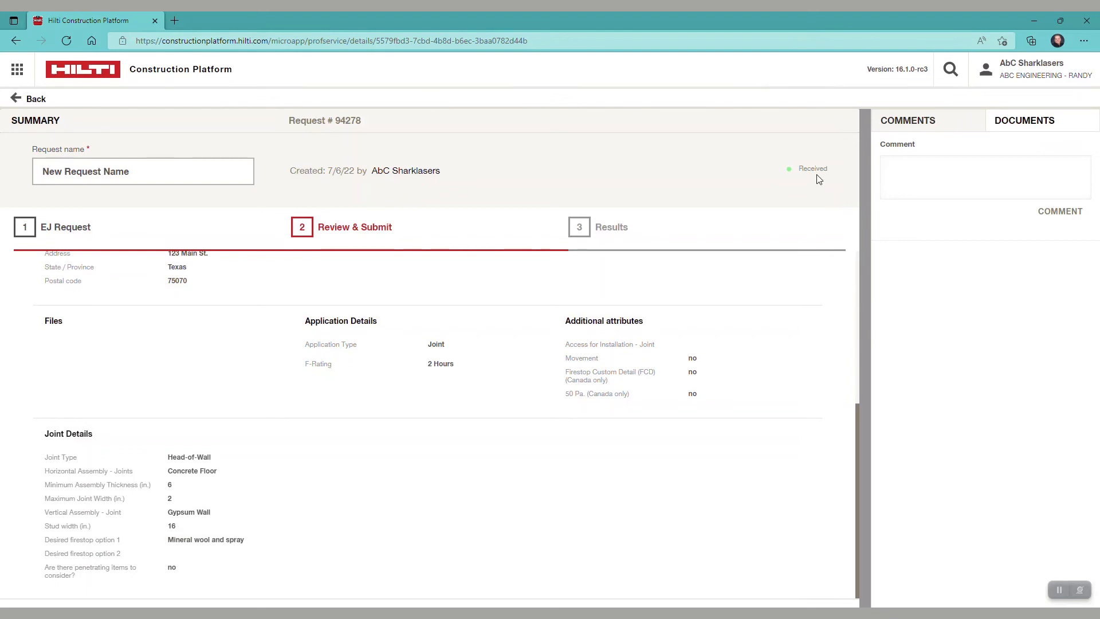
pyautogui.moveTo(835, 206)
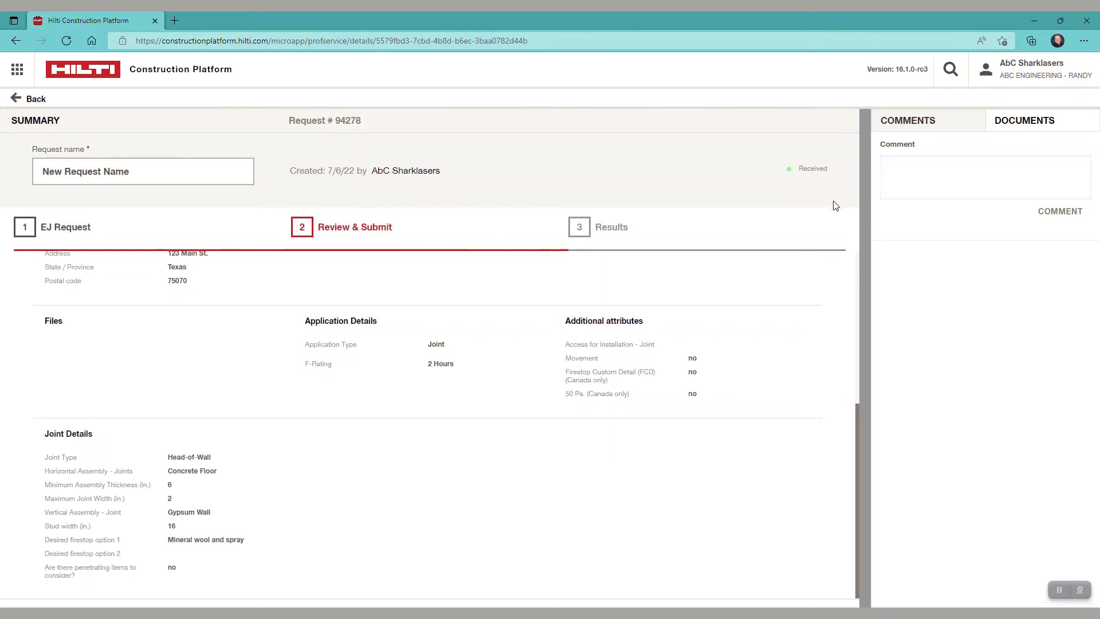